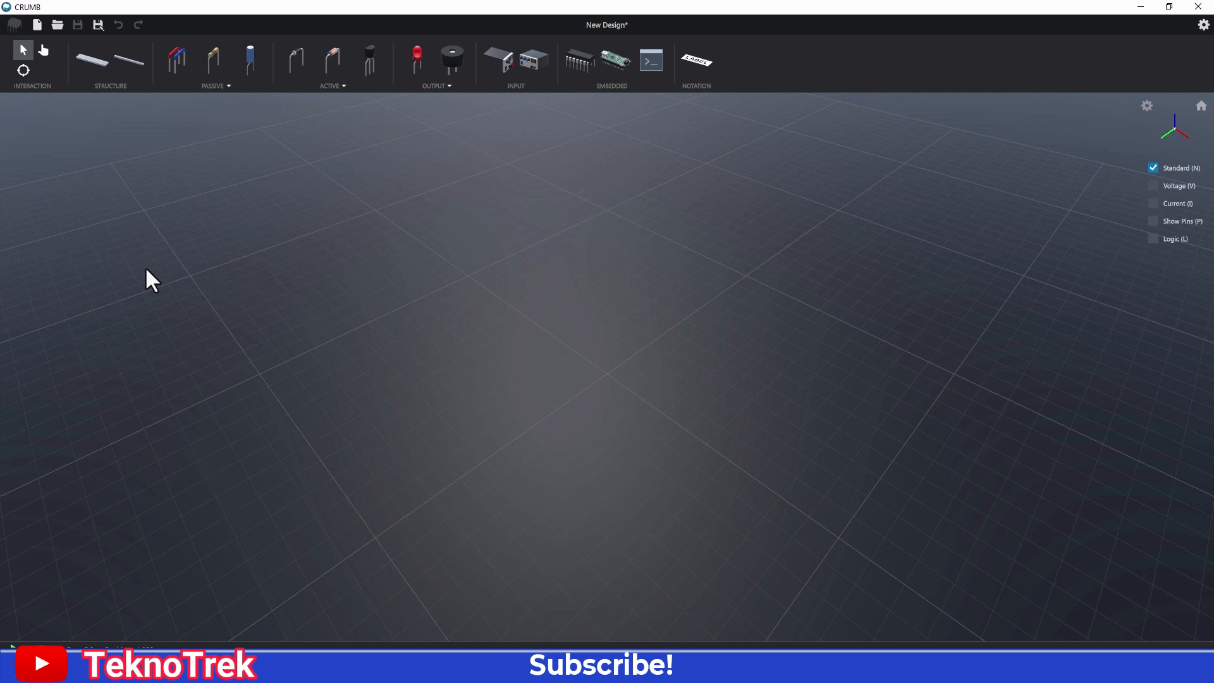
mouse_move(132, 62)
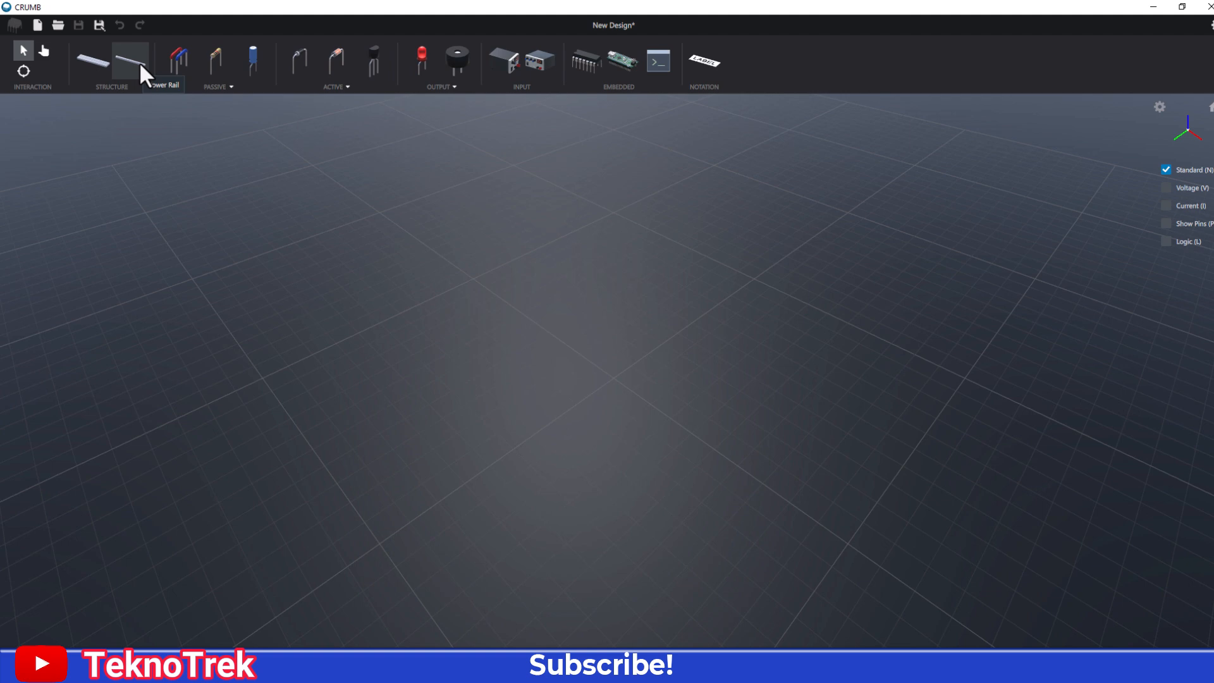
Step: Place a power rail as the first component on the empty design grid
left_click(131, 61)
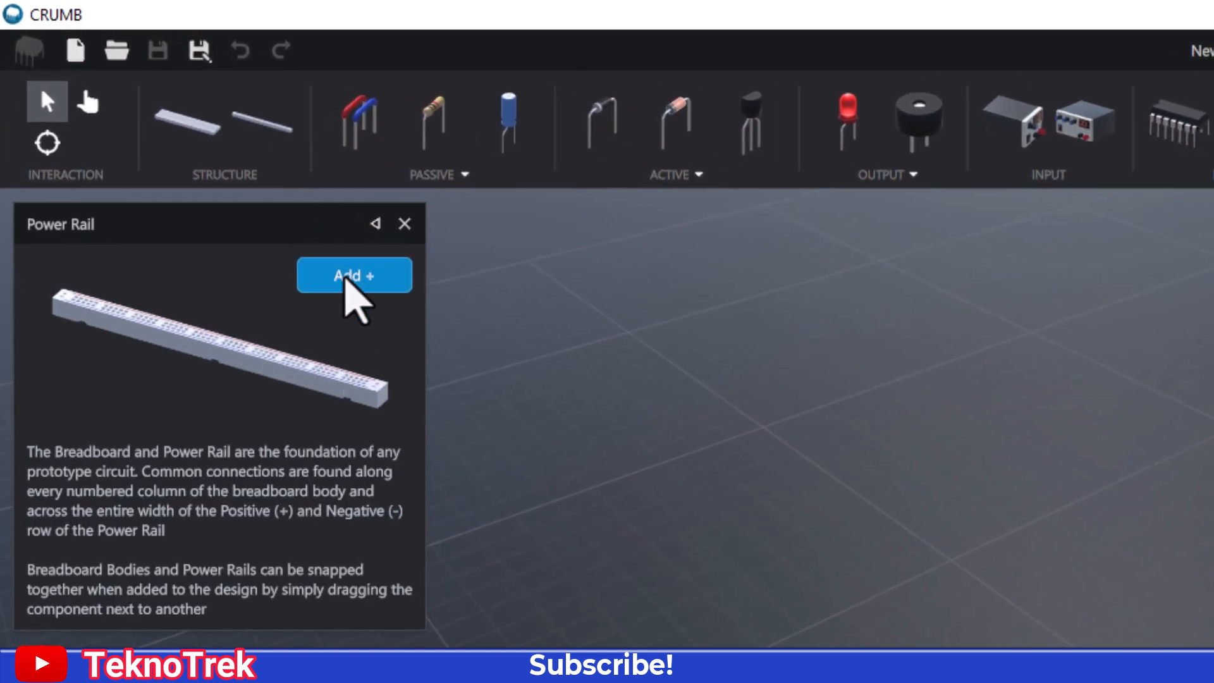
left_click(354, 275)
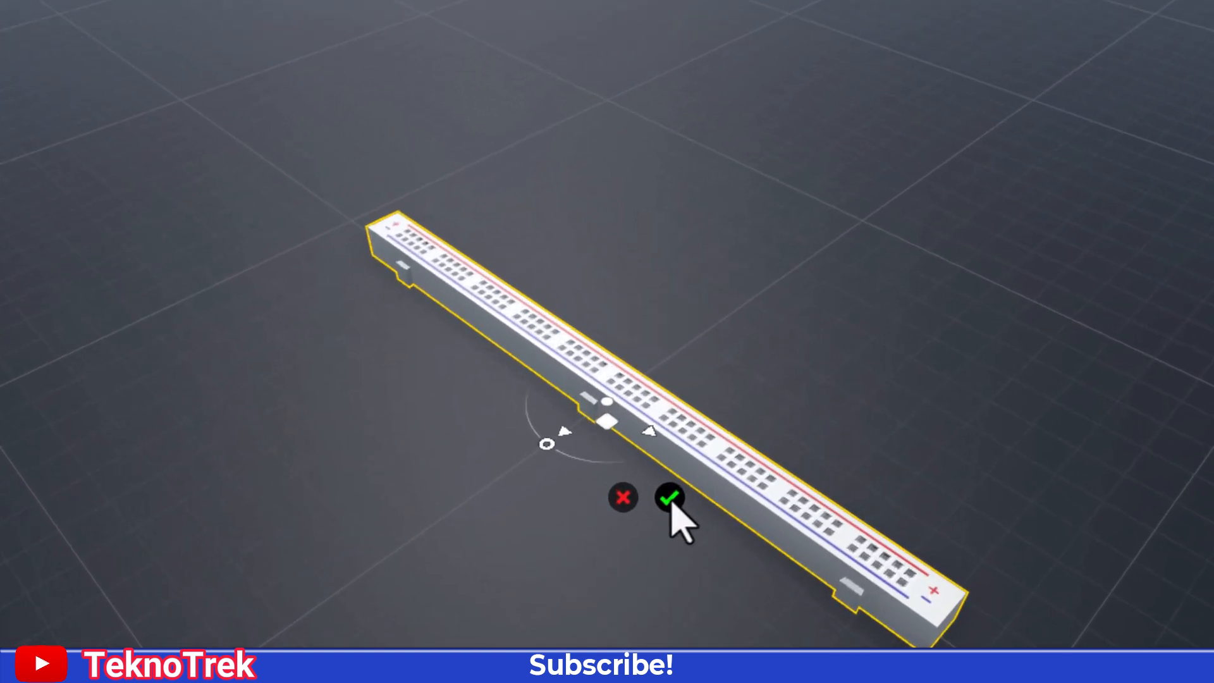
left_click(670, 497)
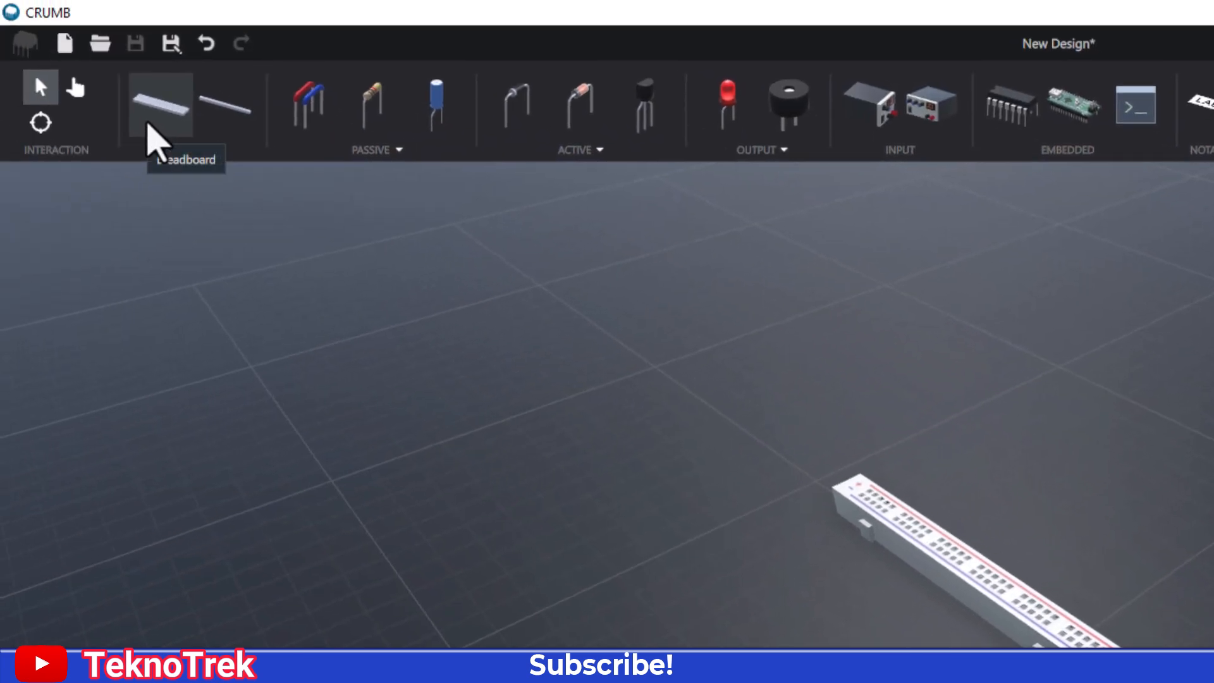
Step: Place a breadboard body snapped next to the power rail
left_click(160, 105)
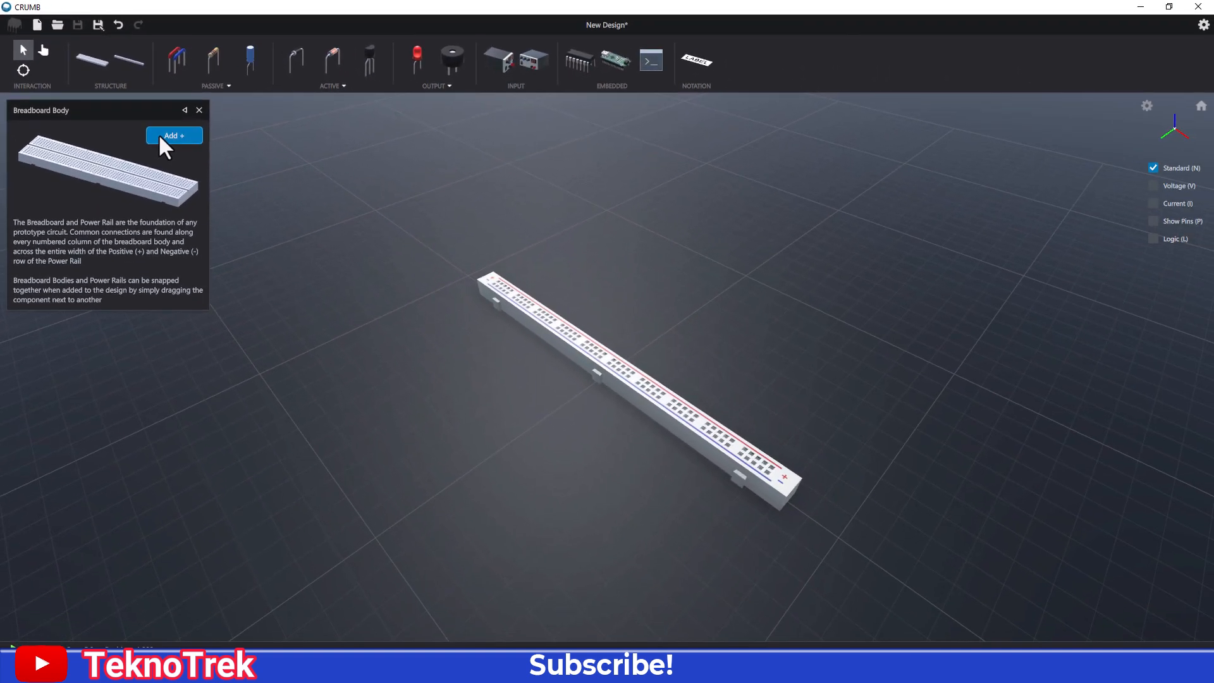
left_click(174, 135)
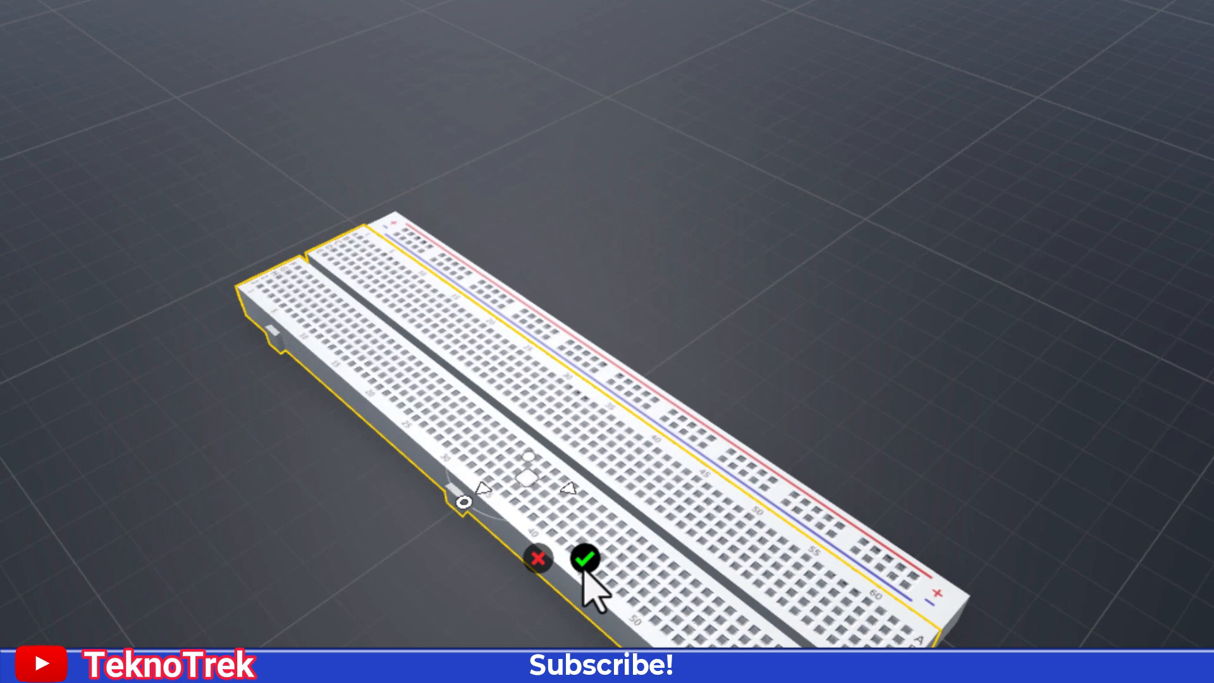
left_click(587, 558)
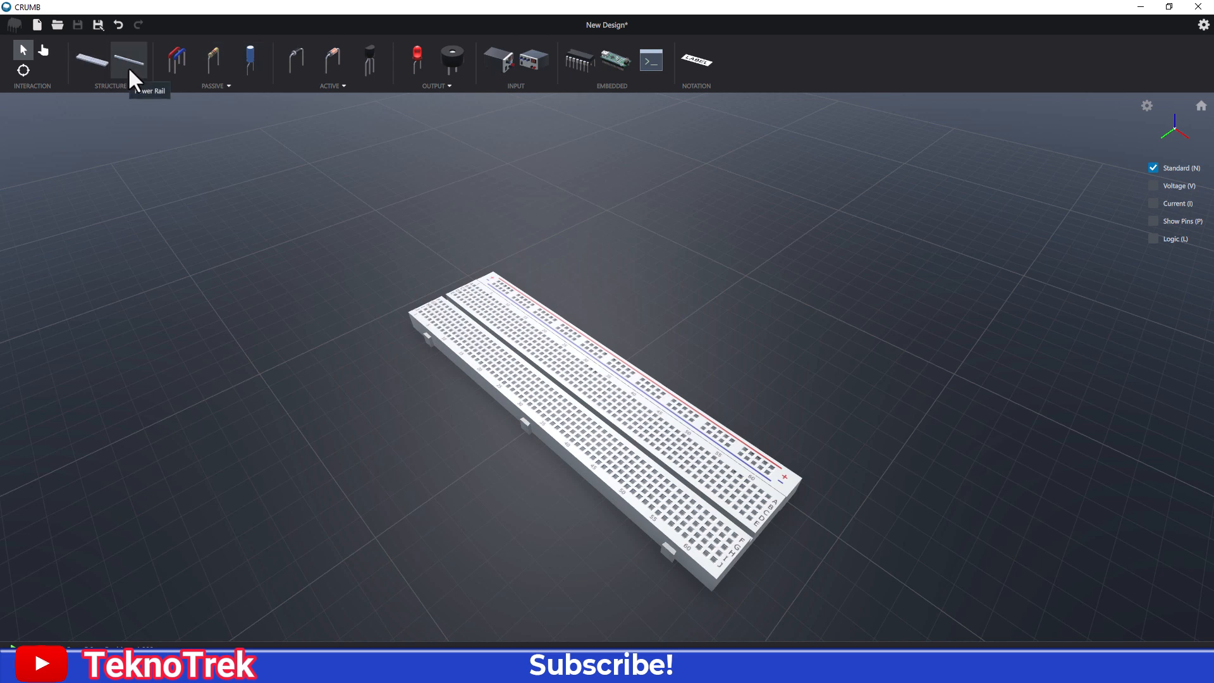
Step: Snap a second power rail onto the breadboard's free long side and confirm its position
left_click(129, 61)
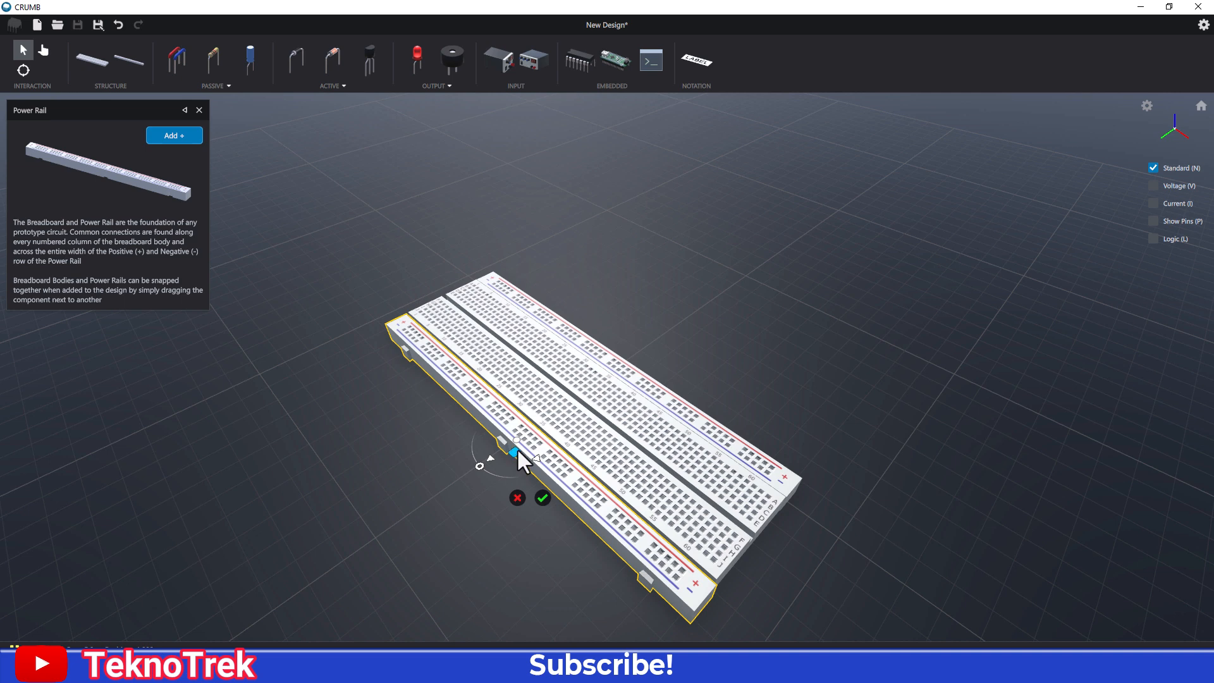
mouse_move(517, 462)
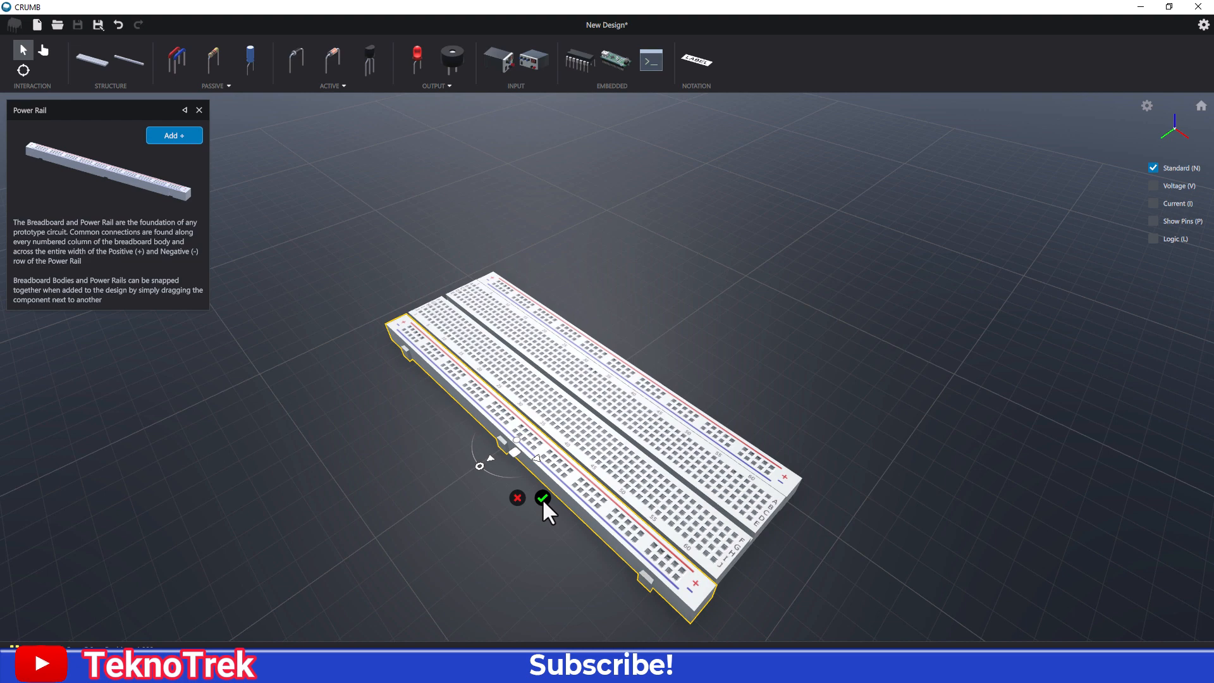
left_click(541, 497)
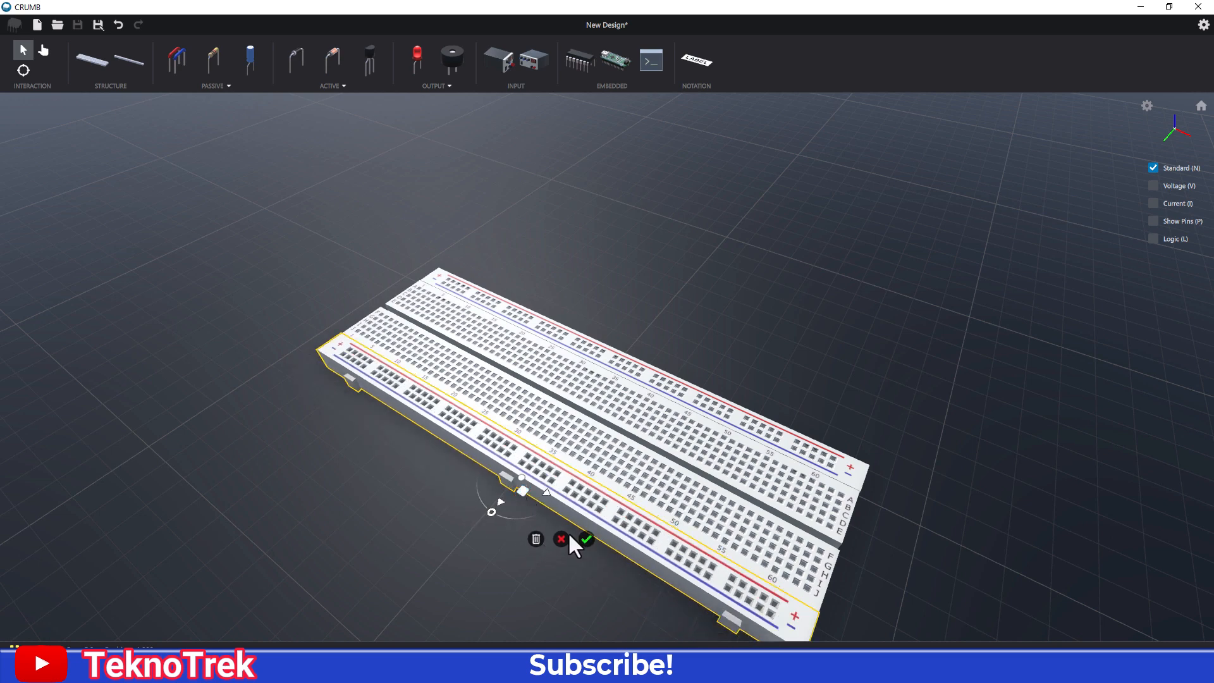
left_click(559, 539)
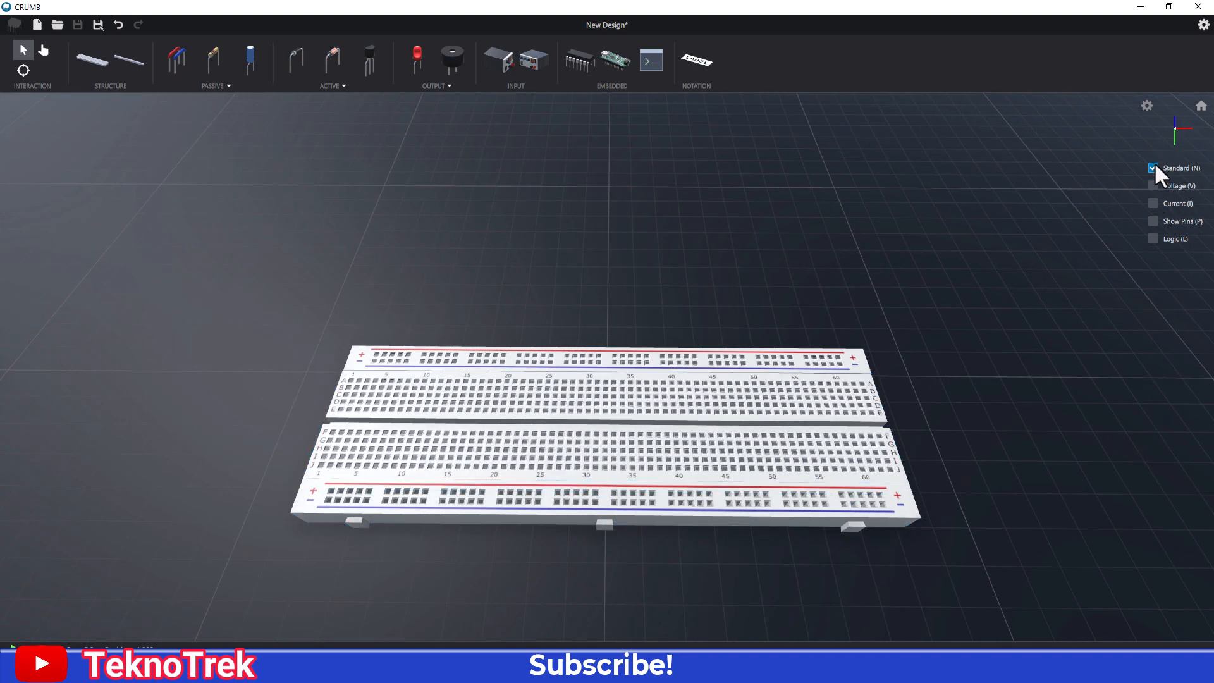
Step: Compare ambient occlusion, anti-aliasing and lighting, keep them on, and enable low-quality shadows
left_click(1146, 106)
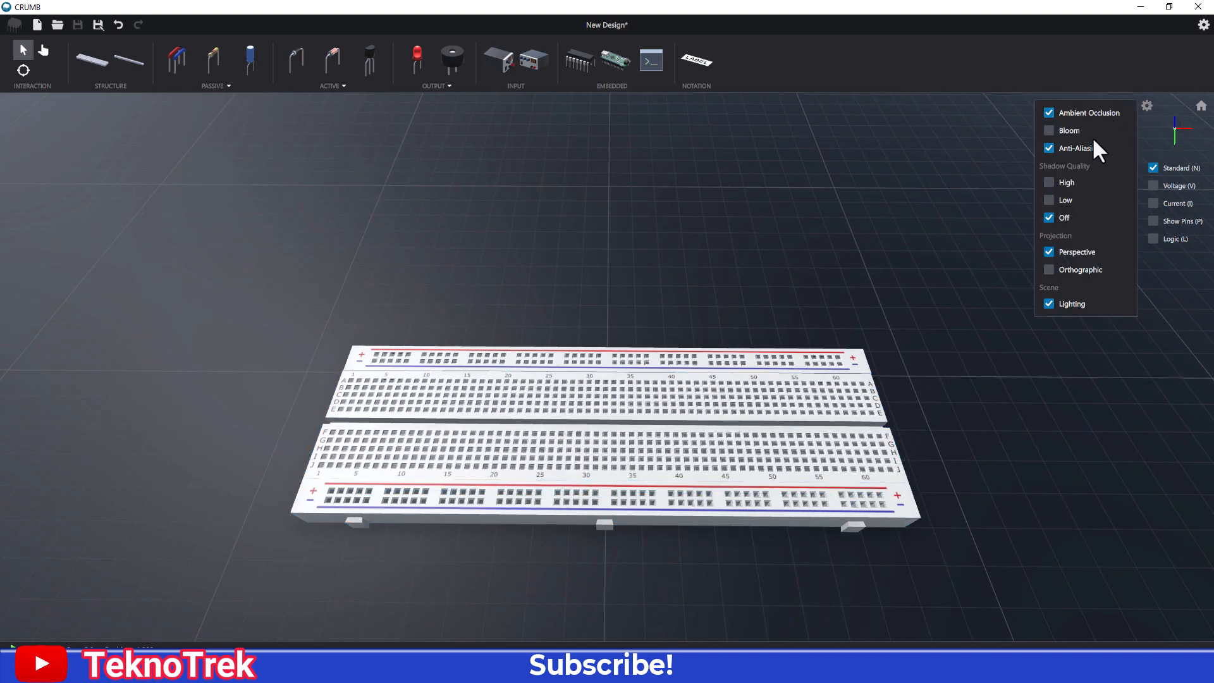
left_click(1049, 113)
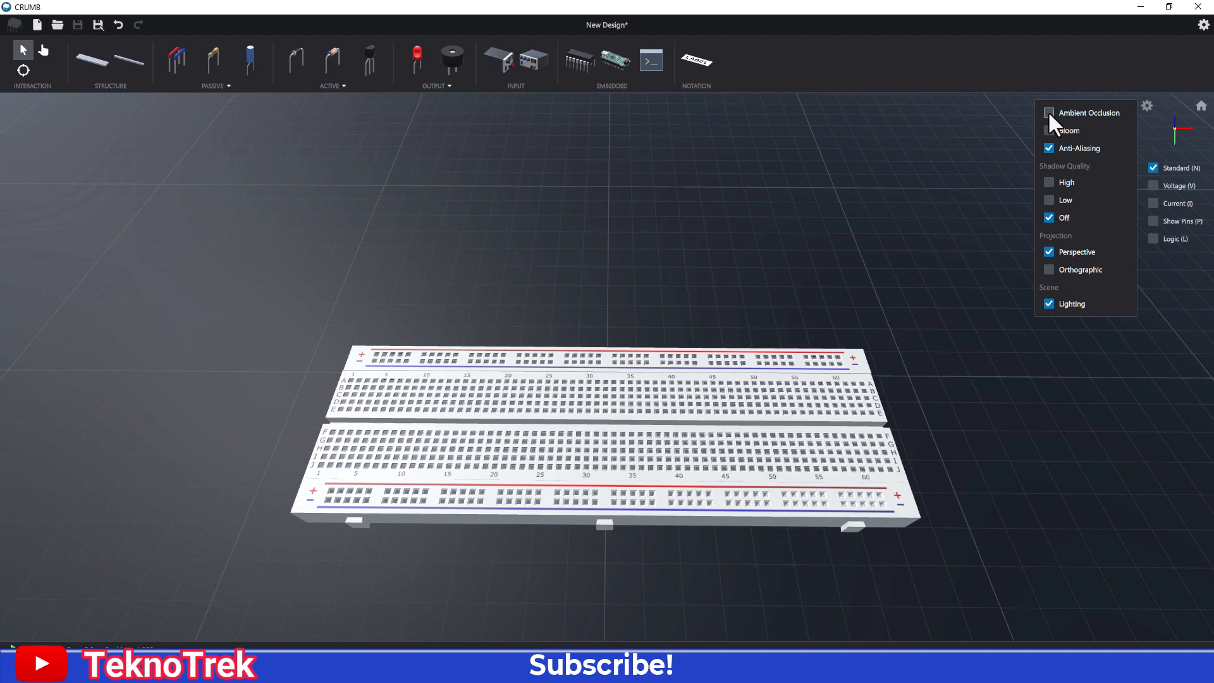
left_click(1048, 113)
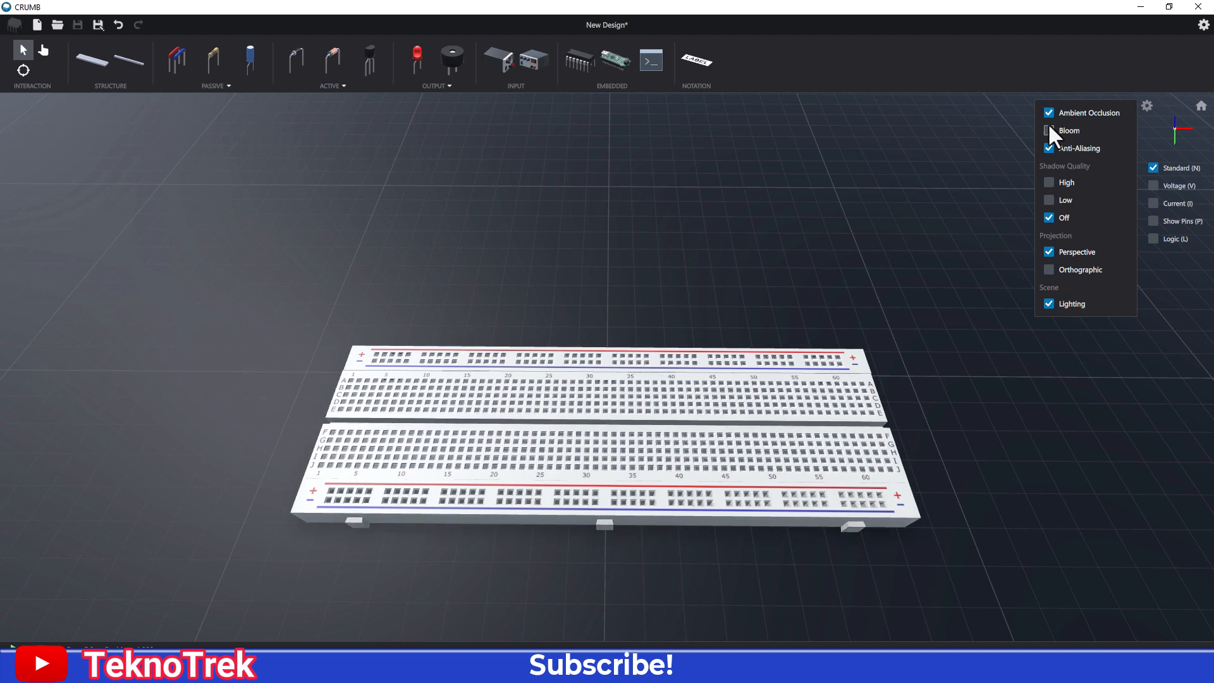
left_click(1049, 148)
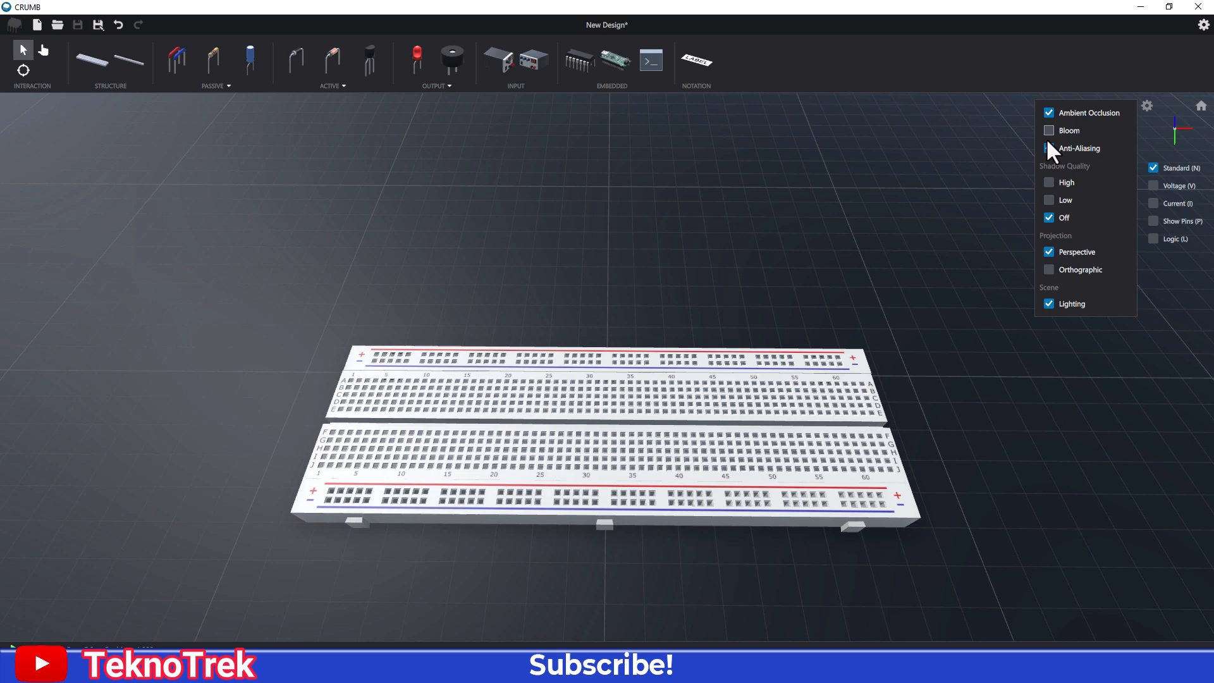
left_click(1049, 147)
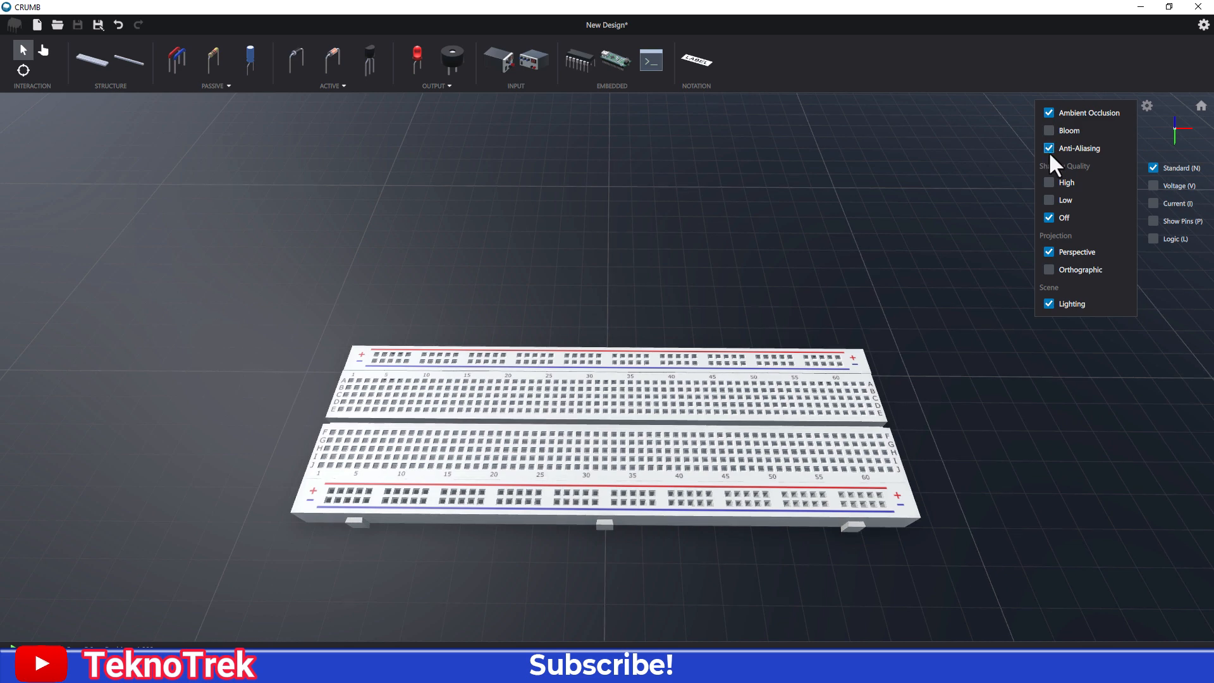
left_click(1048, 304)
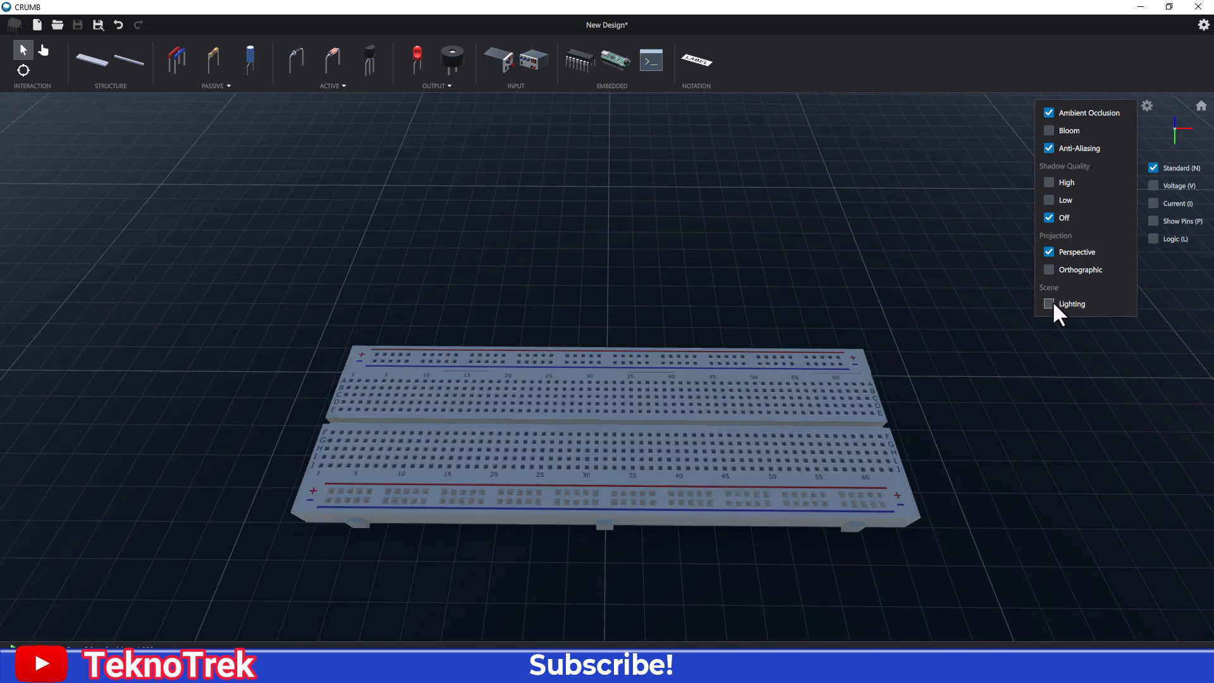
left_click(1049, 304)
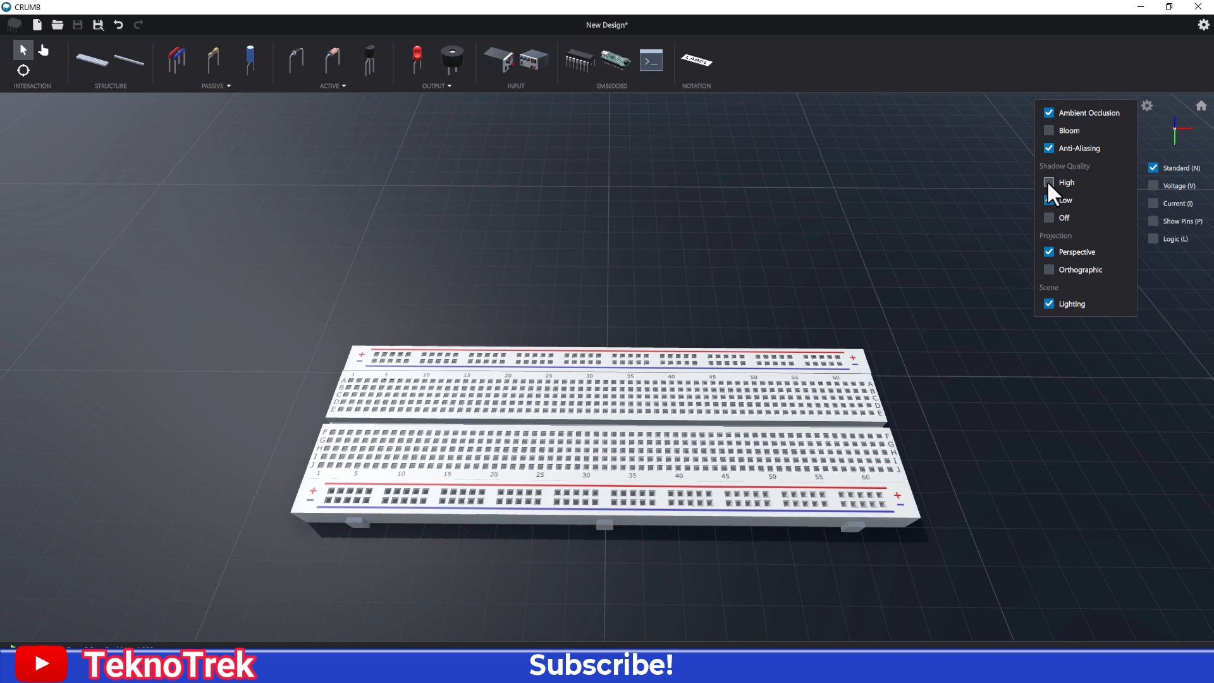
left_click(1049, 182)
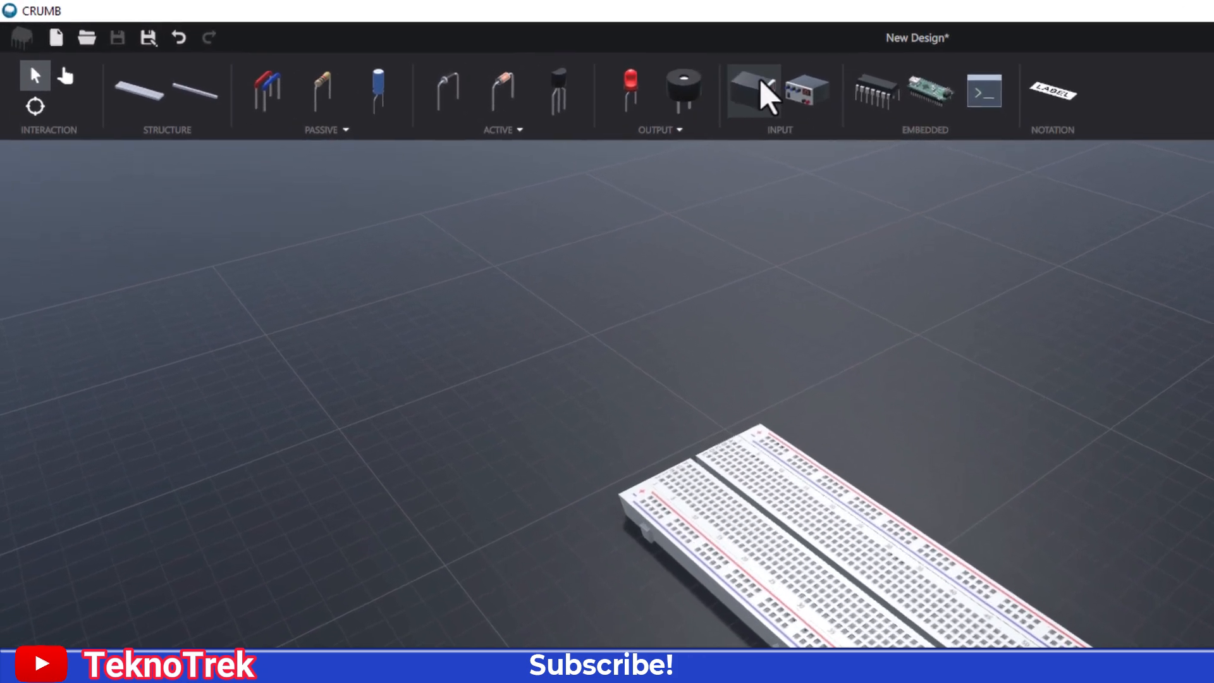
Step: Add the DC 12V power supply beside the breadboard, leads on the top rail
left_click(752, 91)
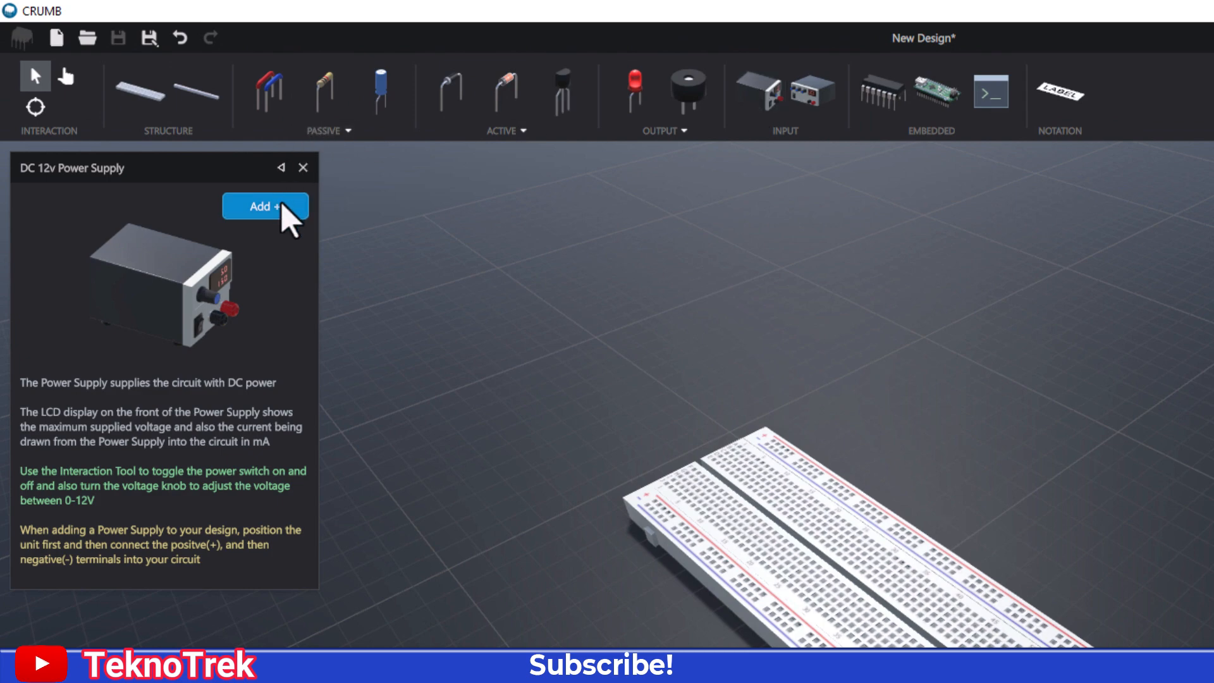
left_click(265, 206)
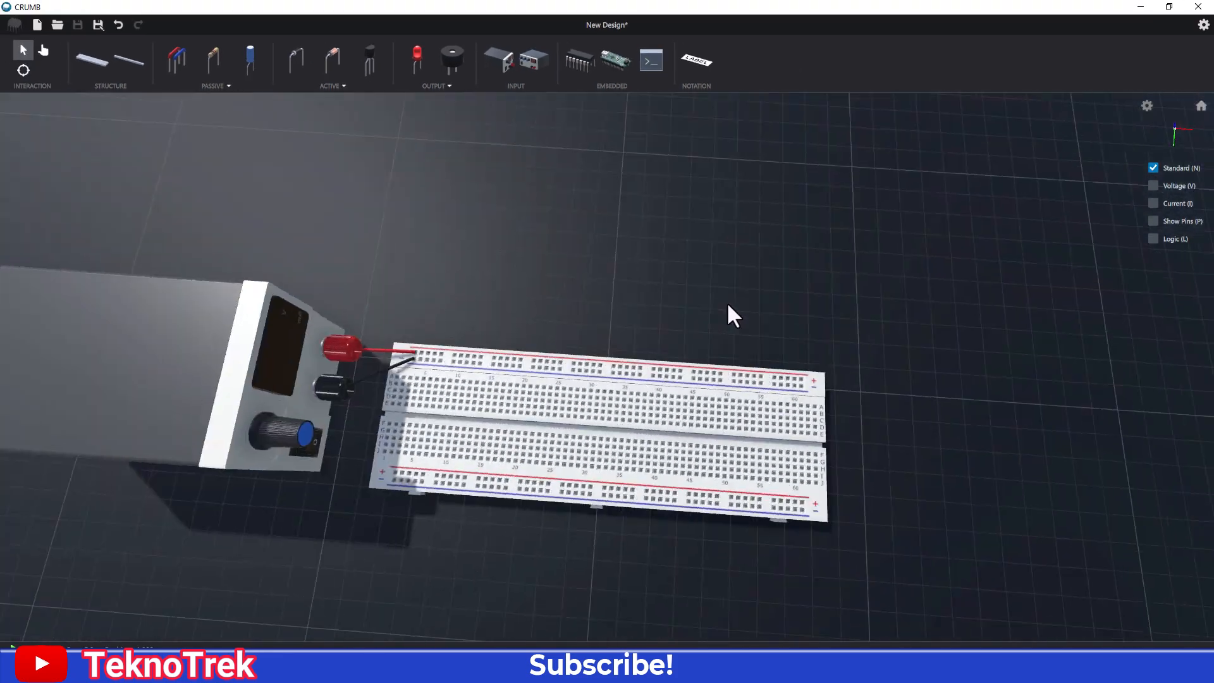
left_click(176, 63)
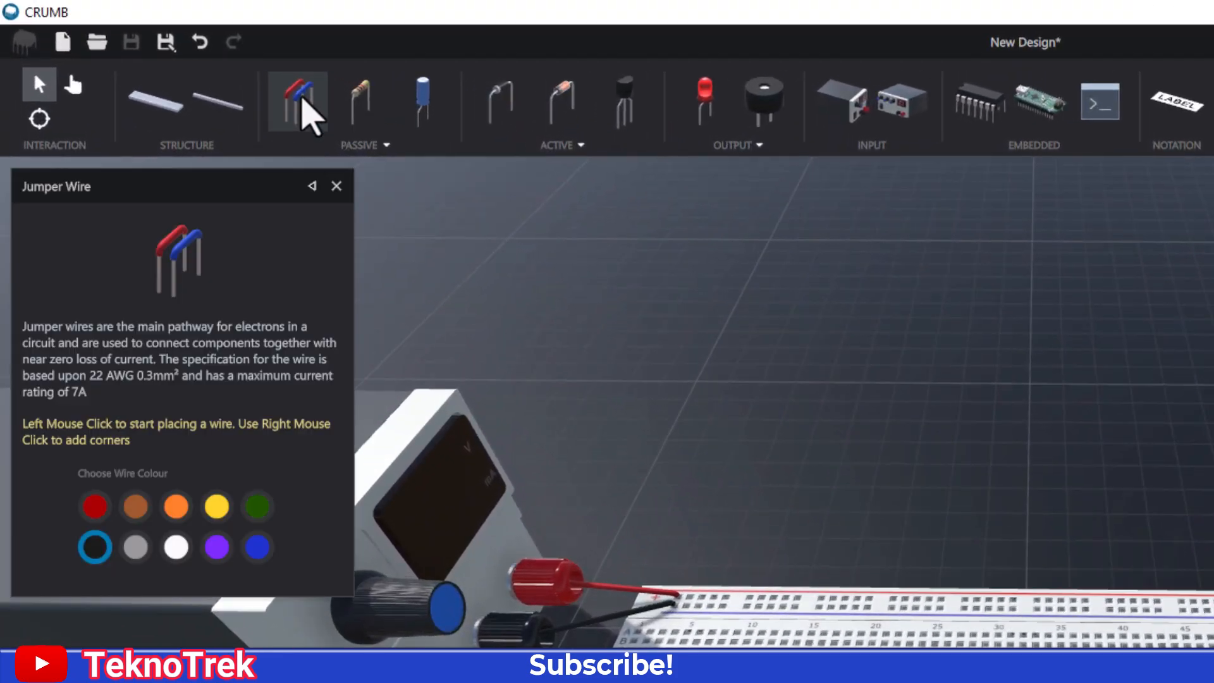
Step: Draw red and black jumper wires linking top and bottom rails at the right end
left_click(95, 506)
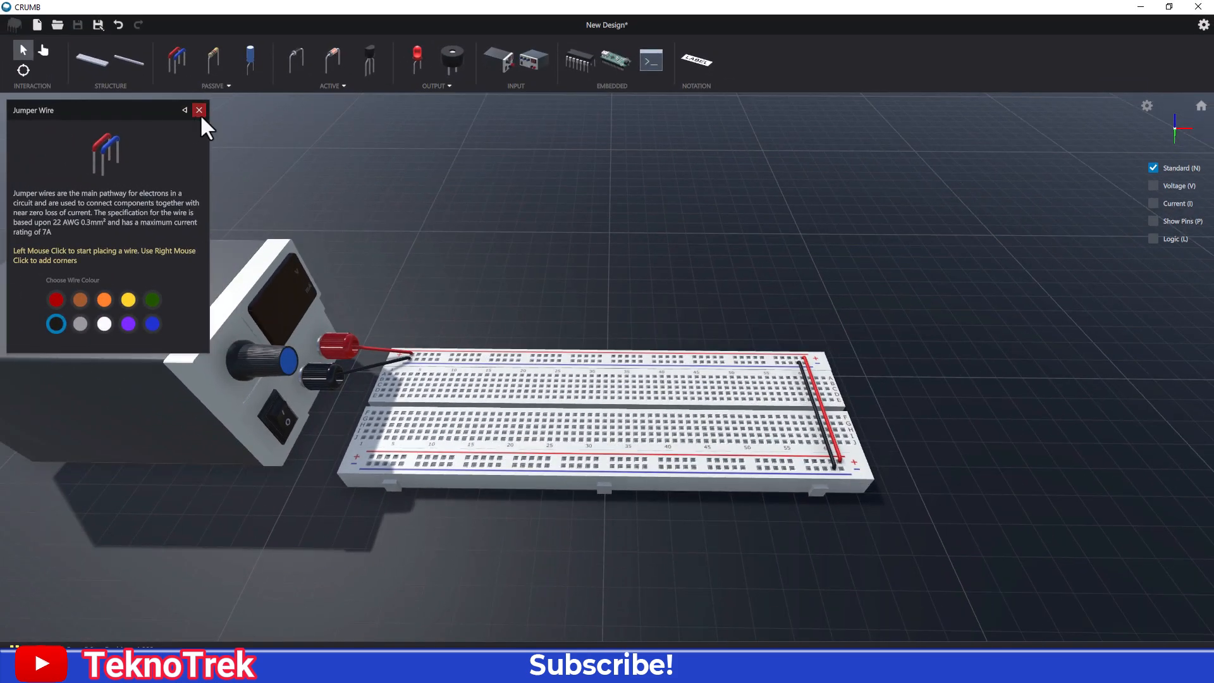
left_click(199, 110)
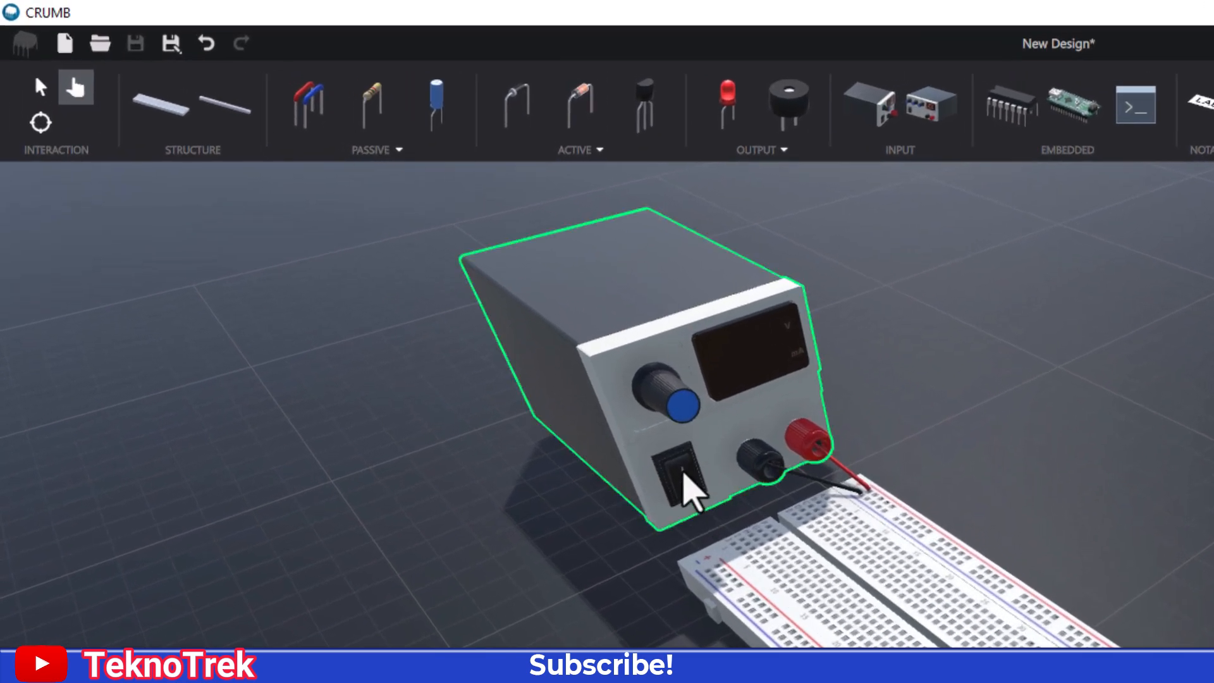
Step: Switch the power supply on at 5.0 V and start saving the design
left_click(682, 479)
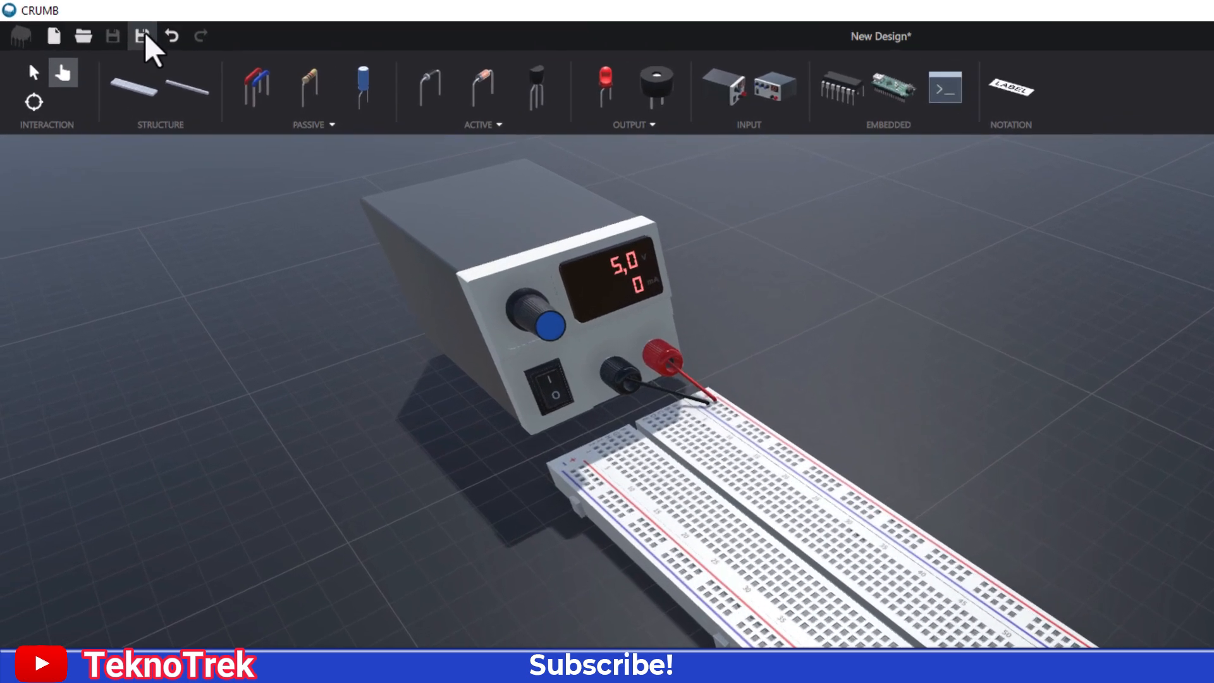
left_click(141, 35)
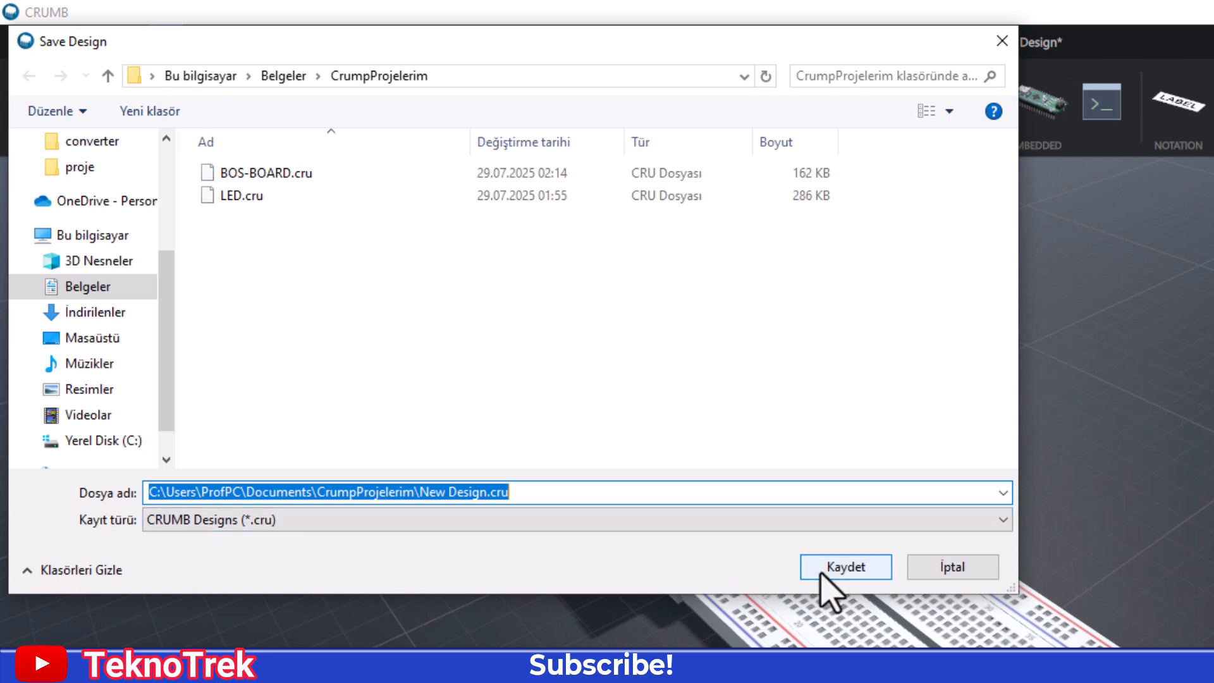
Step: Save the design as New Design.cru in the CrumpProjelerim folder
left_click(845, 566)
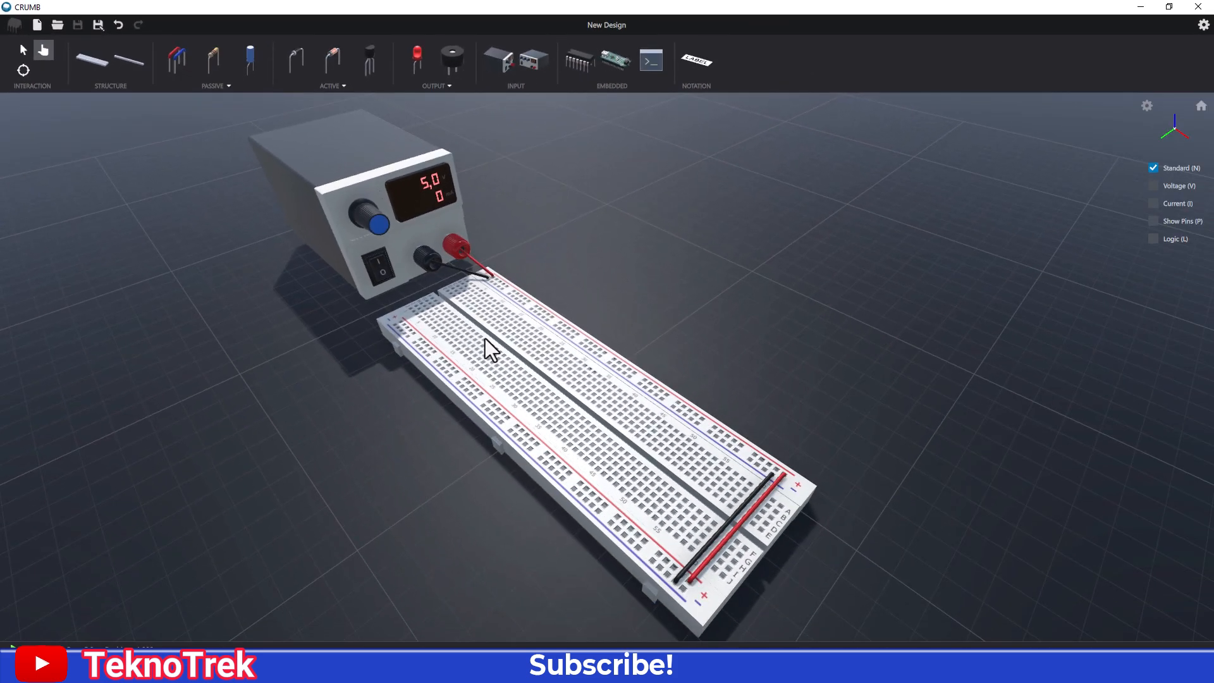